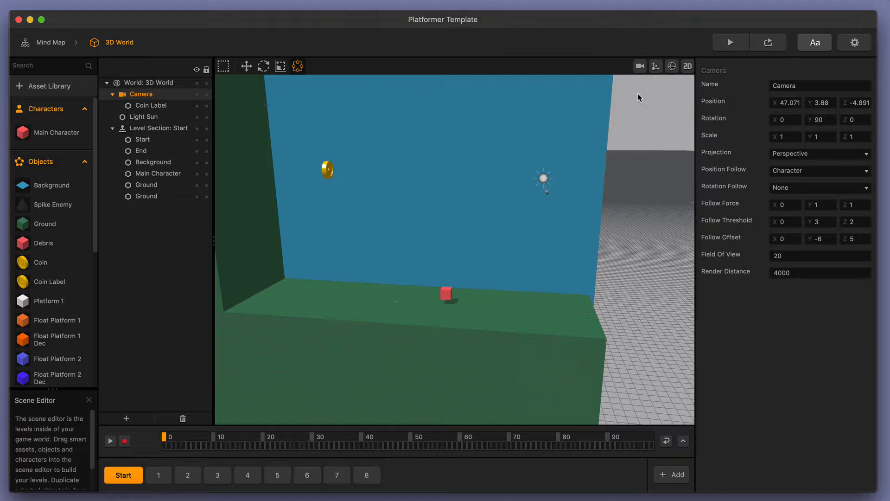
pyautogui.moveTo(638, 88)
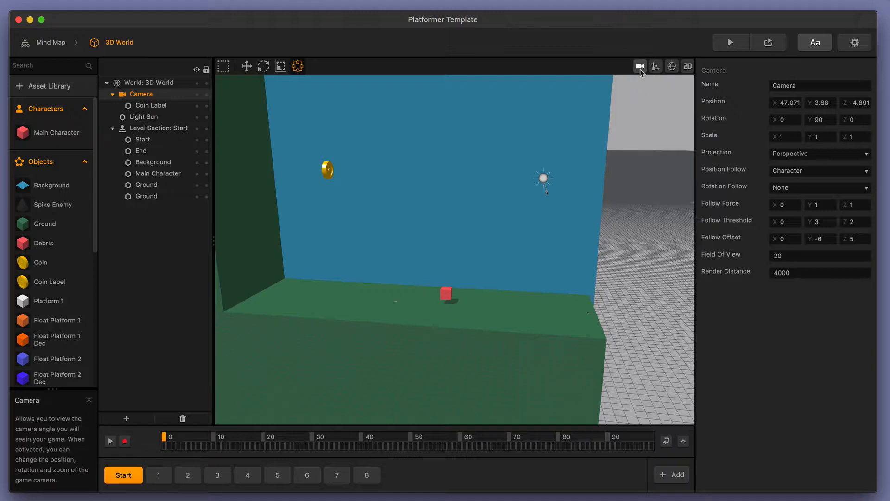
# - Enable the camera view tool so the 3D world shows the game camera's frame
pyautogui.click(640, 66)
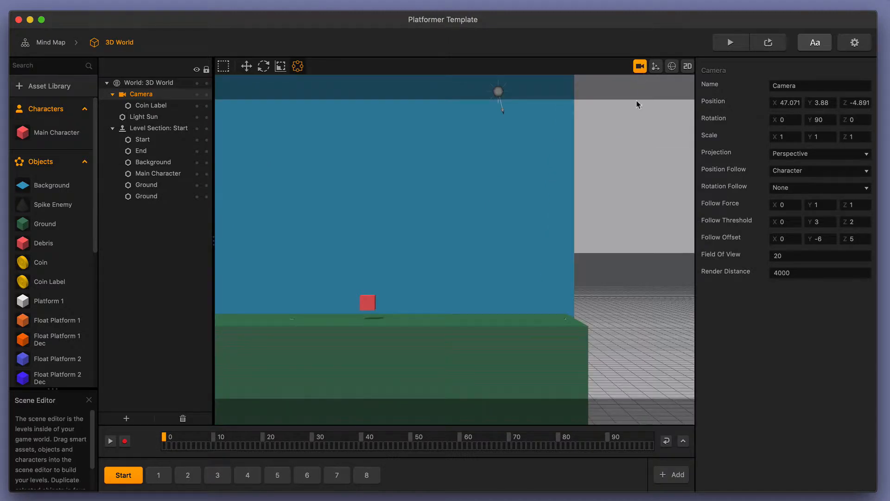
pyautogui.moveTo(345, 403)
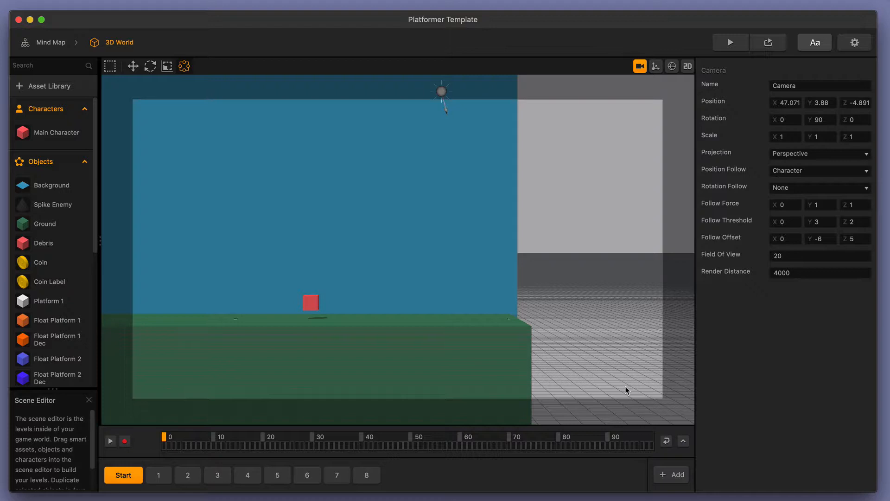
pyautogui.moveTo(606, 375)
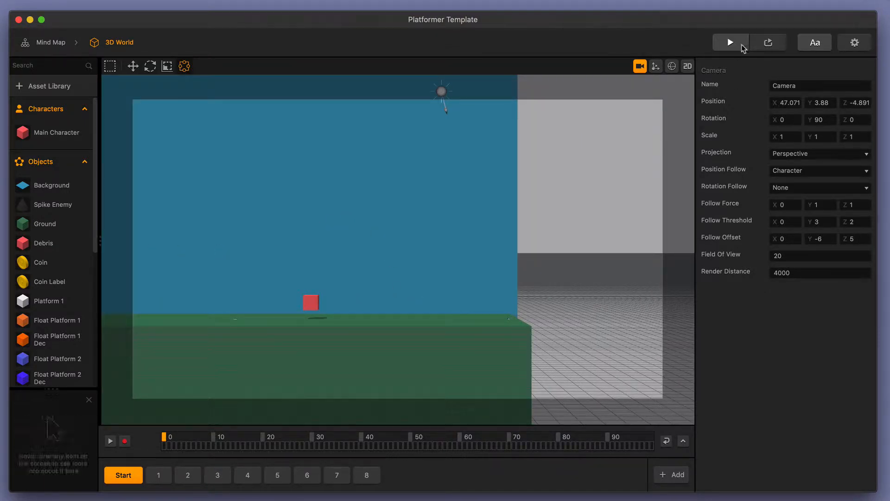
pyautogui.moveTo(731, 42)
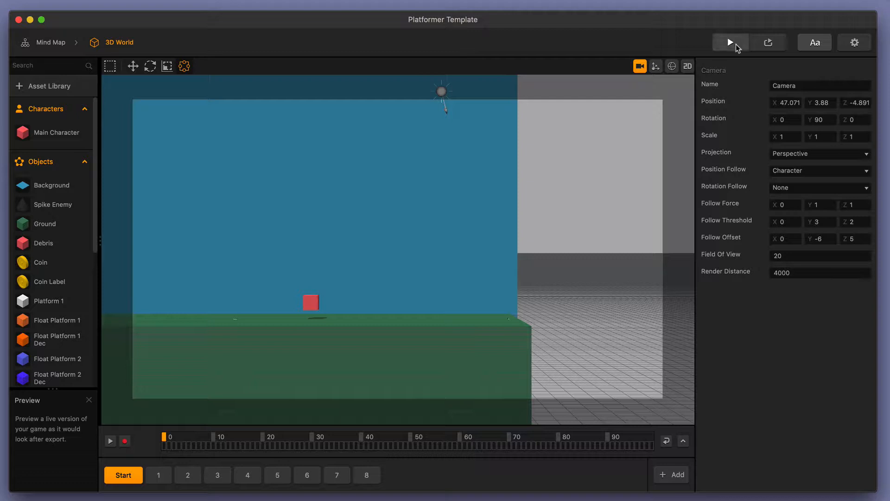
# - Run a live preview of the platformer to check camera framing, then close it
pyautogui.click(730, 41)
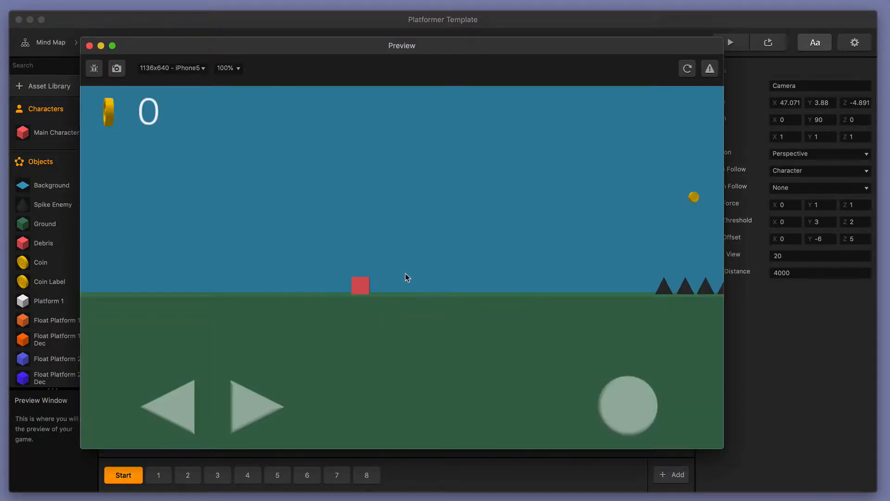
pyautogui.moveTo(576, 321)
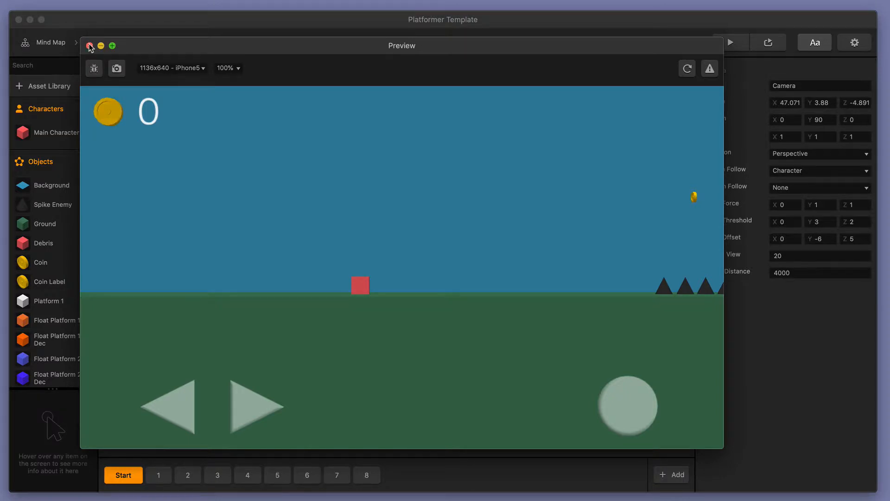
pyautogui.click(89, 46)
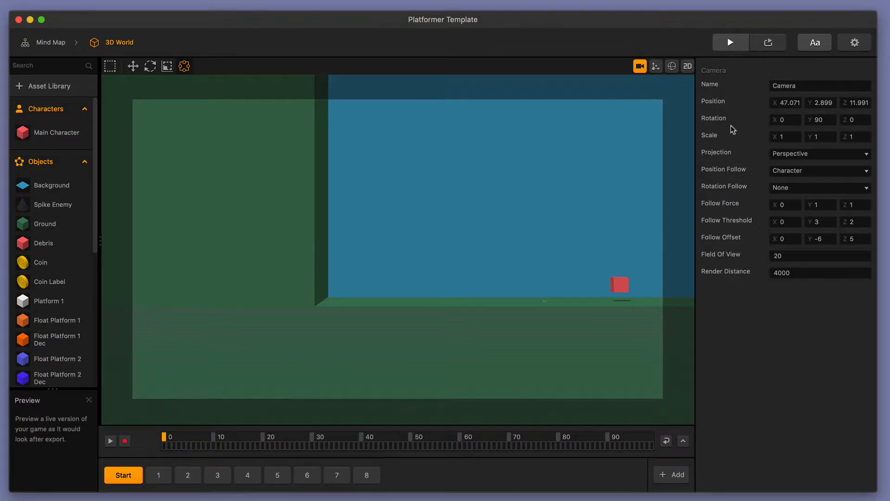
# - Run the live preview at 50% zoom and move it beside the 3D world view
pyautogui.click(731, 41)
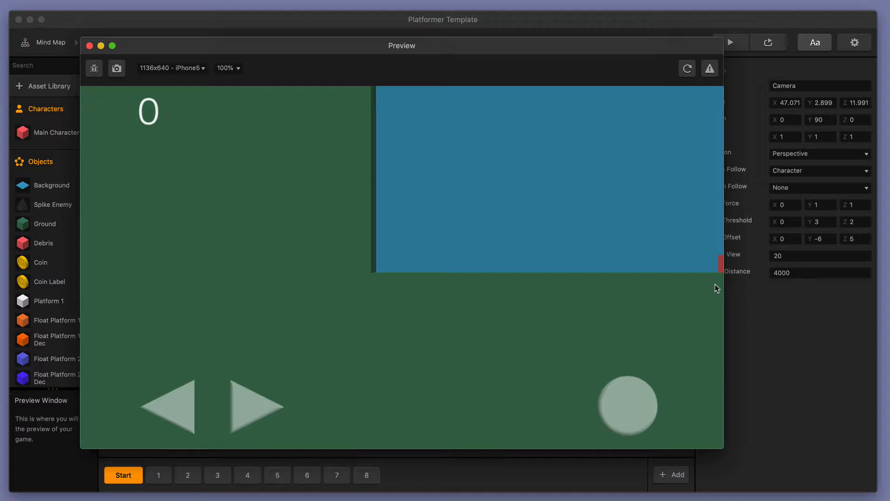
pyautogui.moveTo(565, 48)
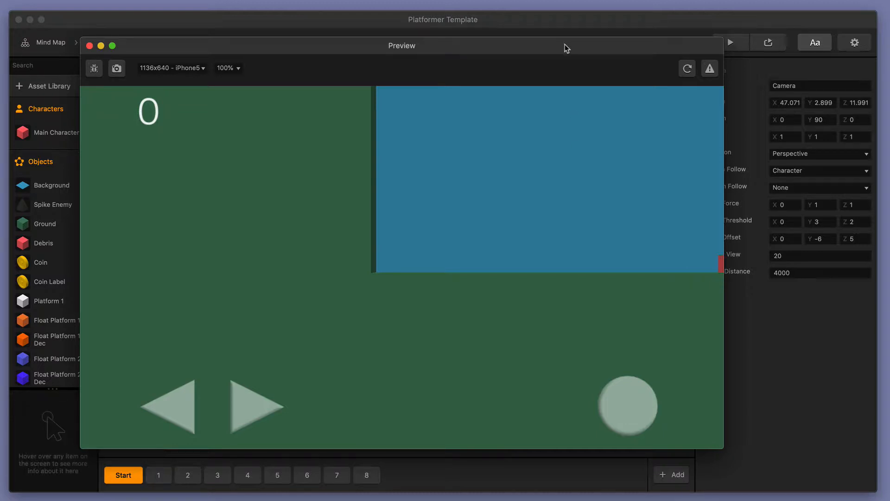
pyautogui.click(227, 68)
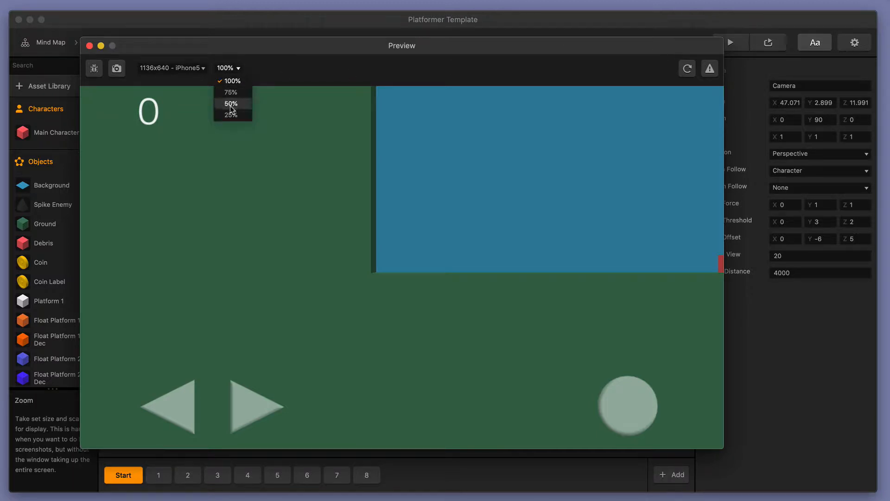
pyautogui.click(228, 115)
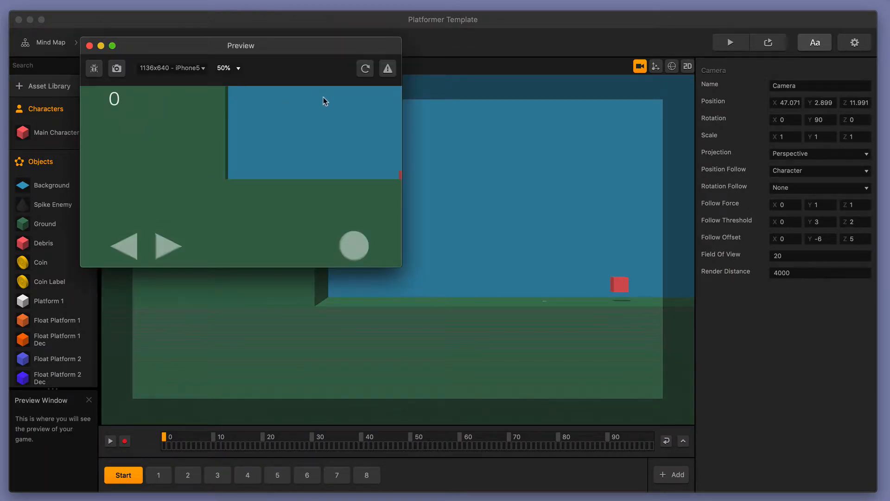
pyautogui.moveTo(240, 46); pyautogui.dragTo(220, 39)
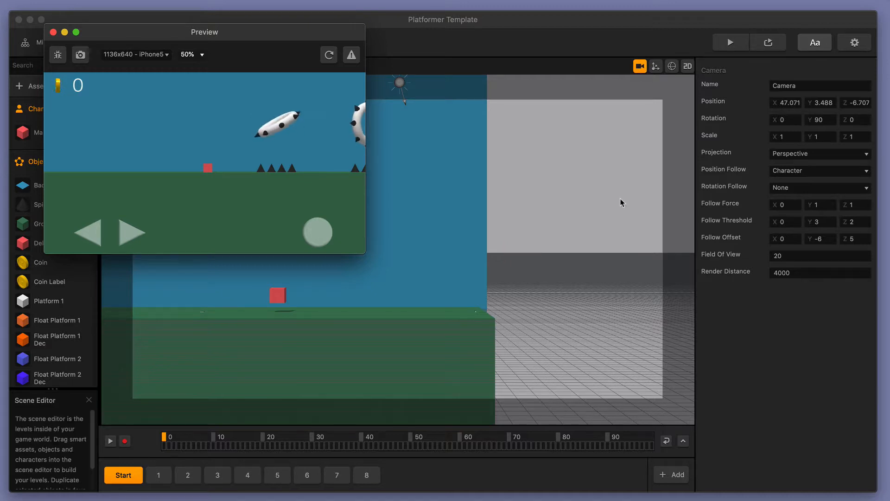
pyautogui.moveTo(534, 241)
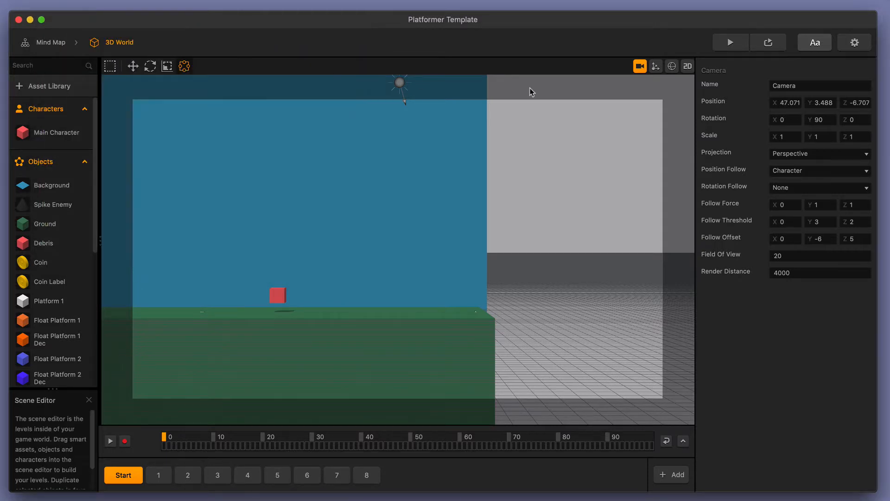
# - In Project Settings, switch Orientation to Portrait, then back to Landscape
pyautogui.click(853, 42)
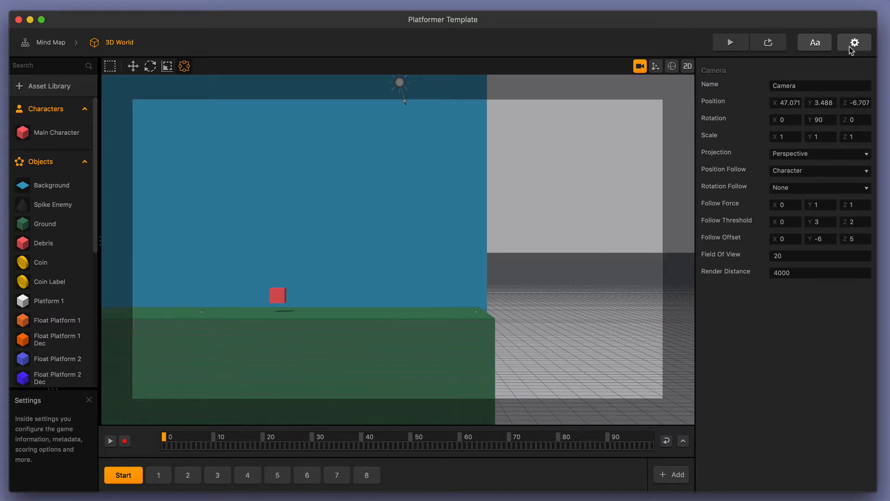
pyautogui.click(854, 42)
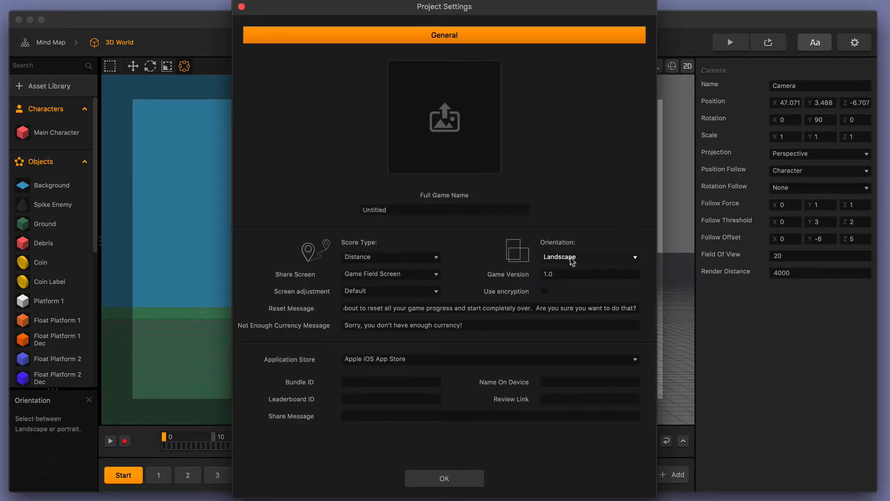
pyautogui.click(588, 257)
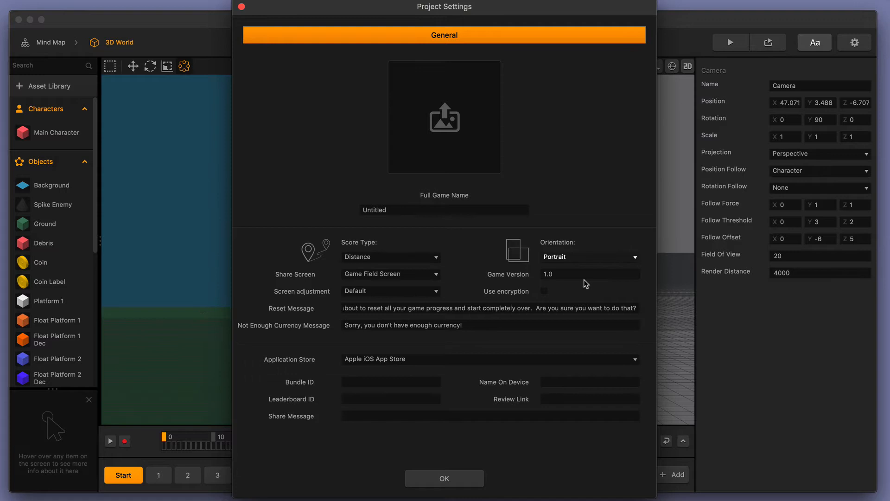
pyautogui.click(444, 478)
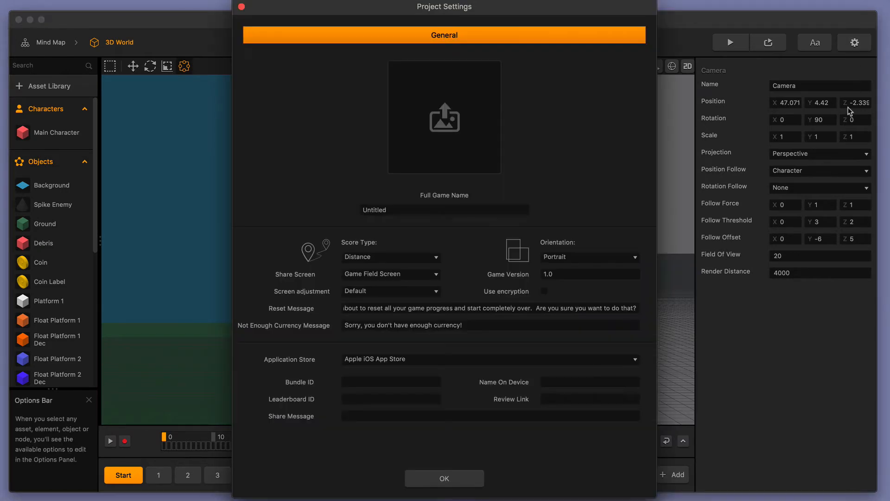
pyautogui.click(587, 257)
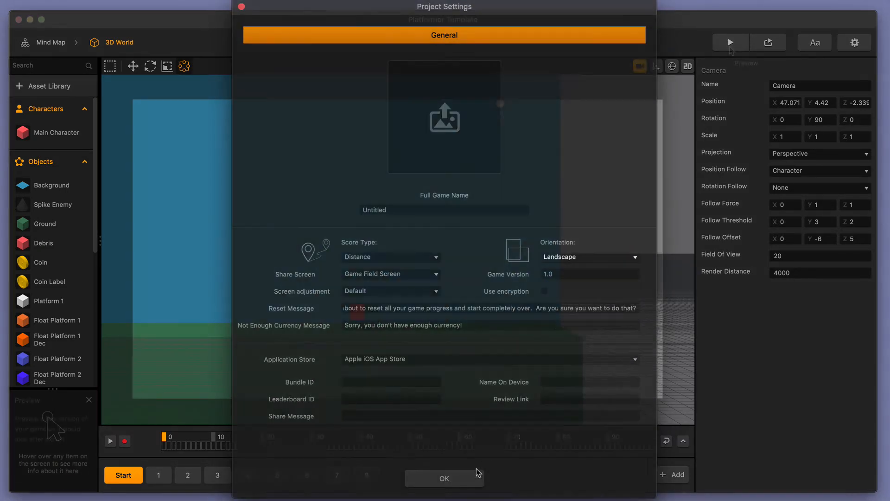
# - Confirm Project Settings with Landscape kept and return to the 3D world
pyautogui.click(444, 478)
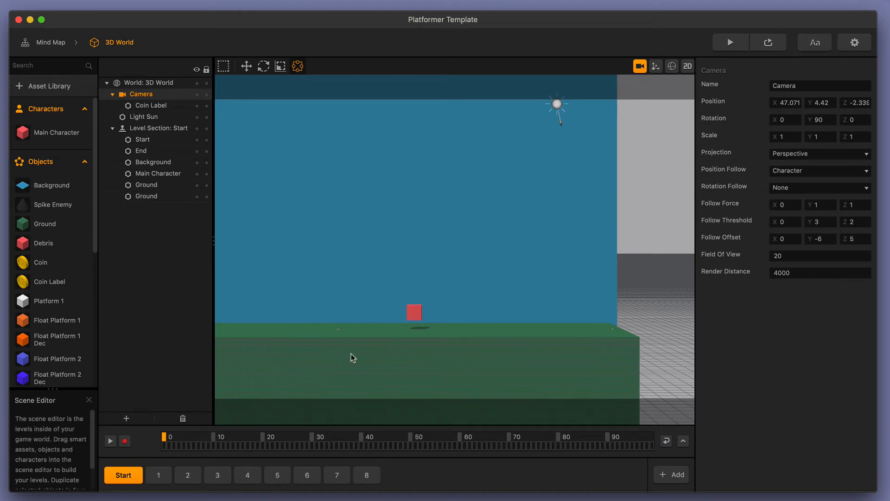
pyautogui.moveTo(427, 420)
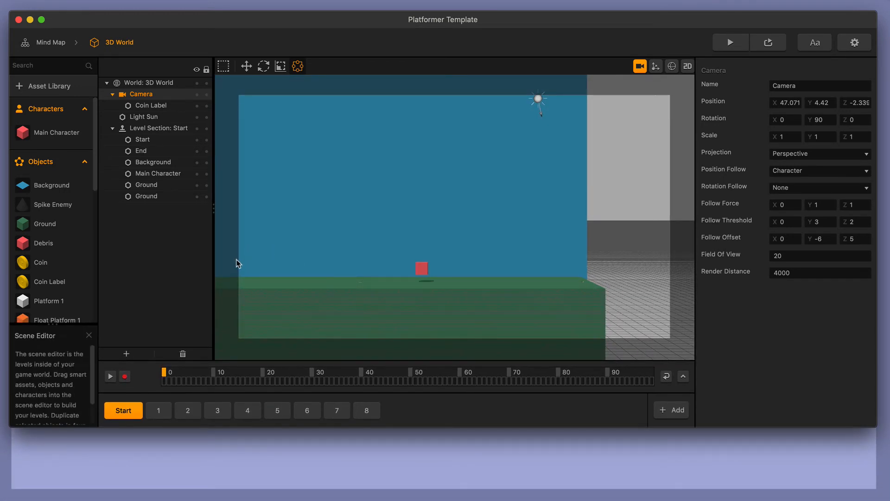
pyautogui.moveTo(572, 268)
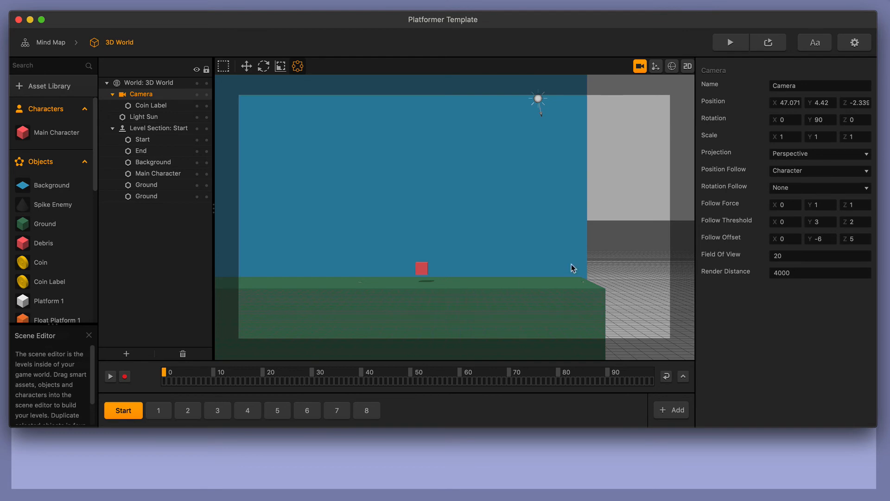
pyautogui.moveTo(225, 291)
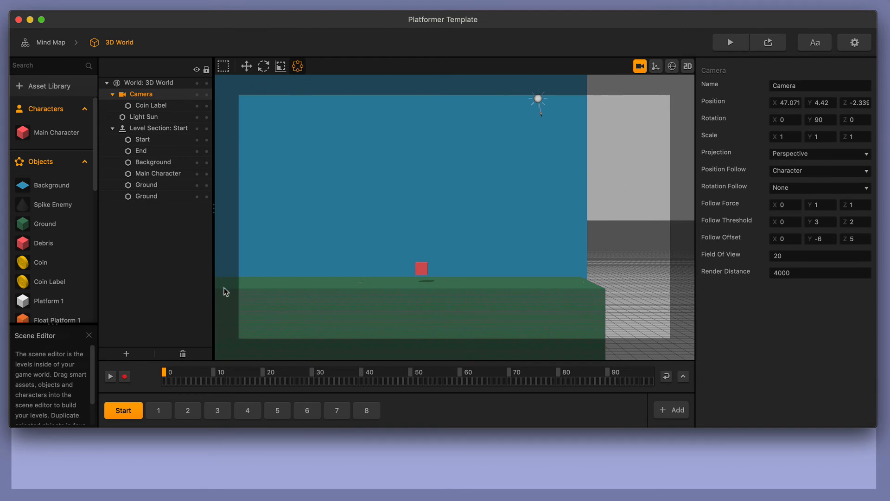